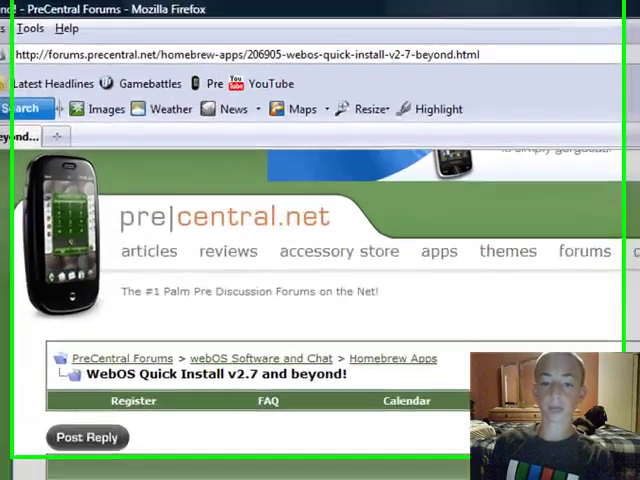
# Step: Scroll the PreCentral thread to the WebOS Quick Install v2.72 post's Download Here link
pyautogui.scroll(-3)
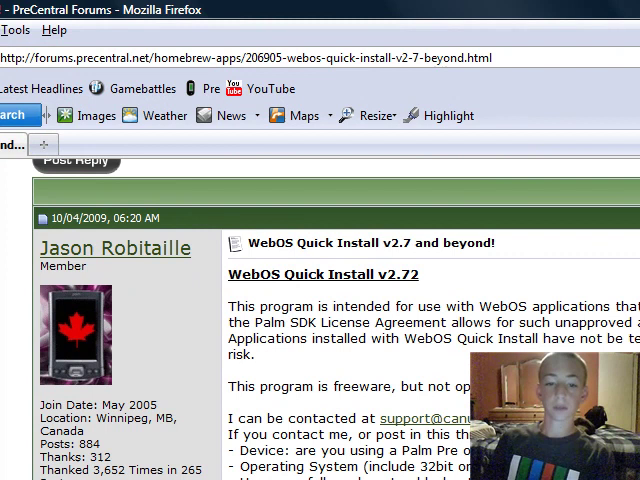
pyautogui.scroll(-3)
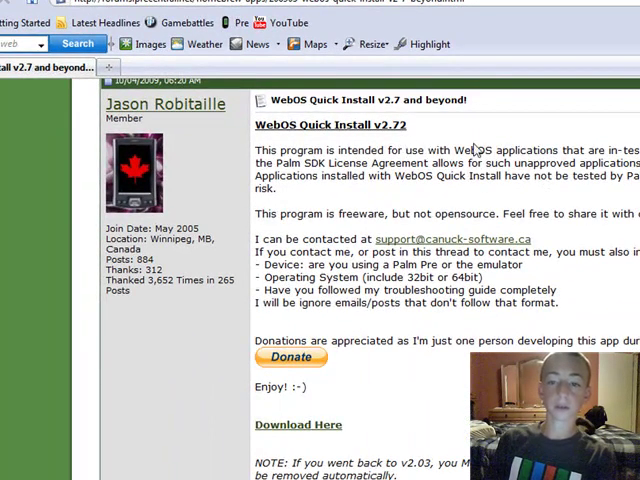
pyautogui.moveTo(325, 400)
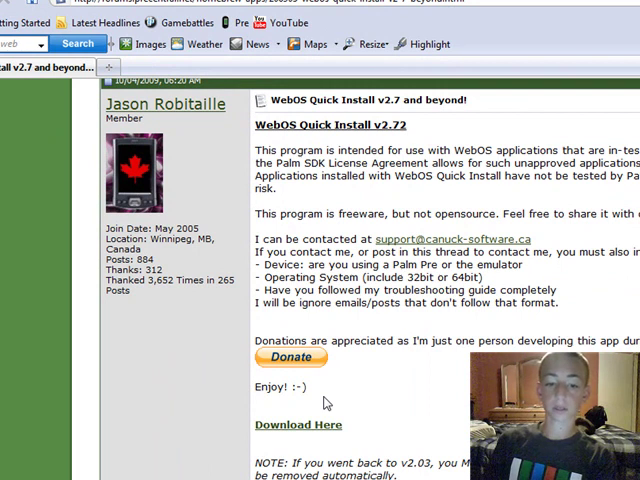
pyautogui.scroll(-3)
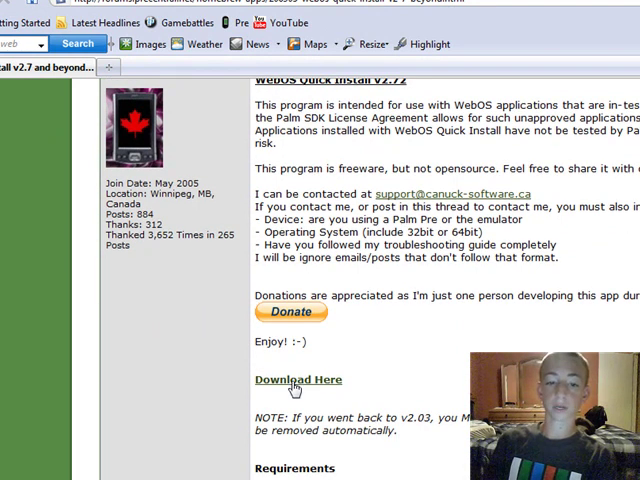
# Step: Download WebOSQuickInstall.jar and open it with Java, which shows a main-class error
pyautogui.click(298, 379)
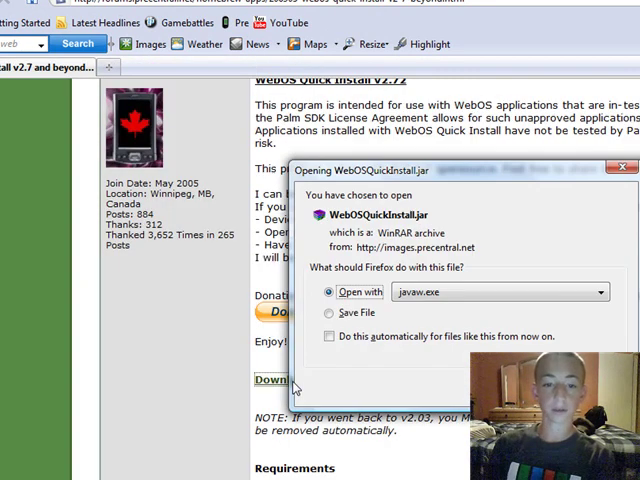
pyautogui.click(490, 247)
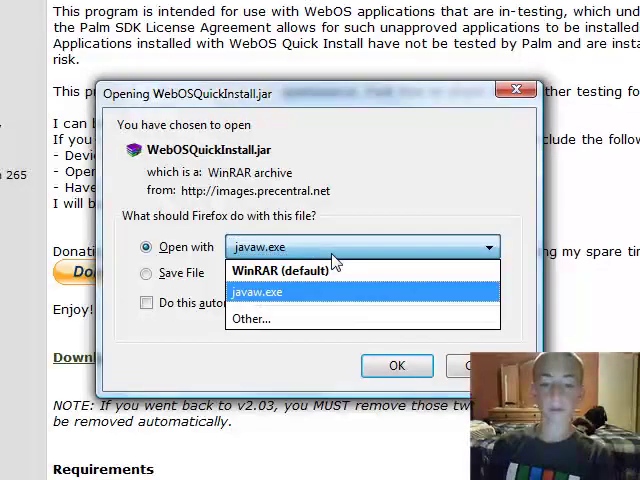
pyautogui.moveTo(250, 318)
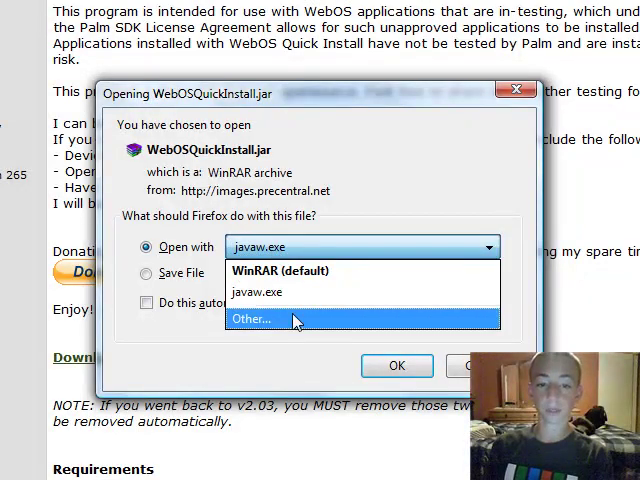
pyautogui.click(251, 318)
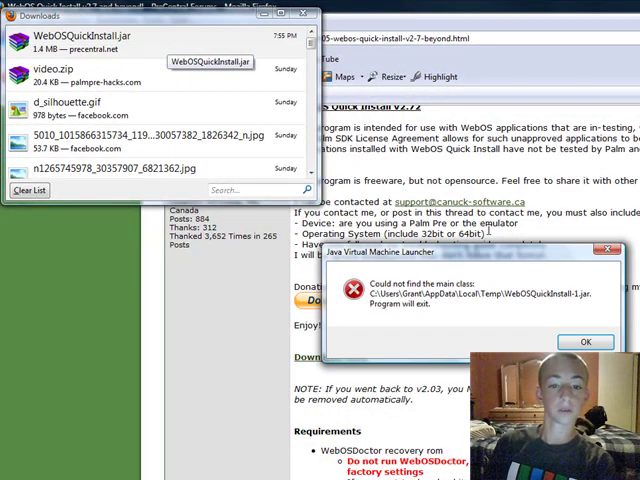
# Step: Dismiss the Java error and launch the jar from its containing folder with Java Platform SE binary
pyautogui.click(585, 342)
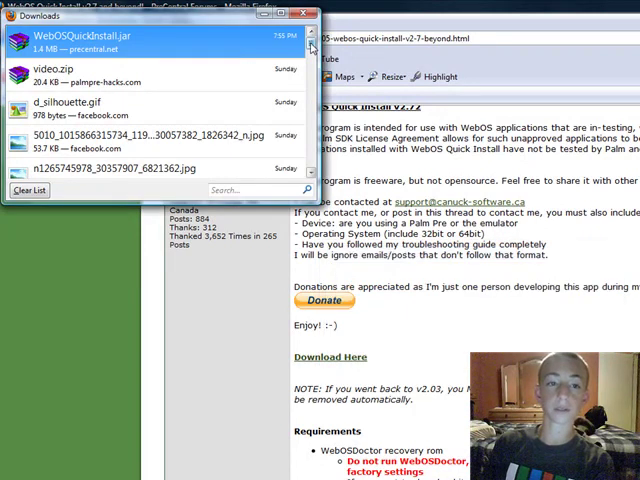
pyautogui.rightClick(85, 40)
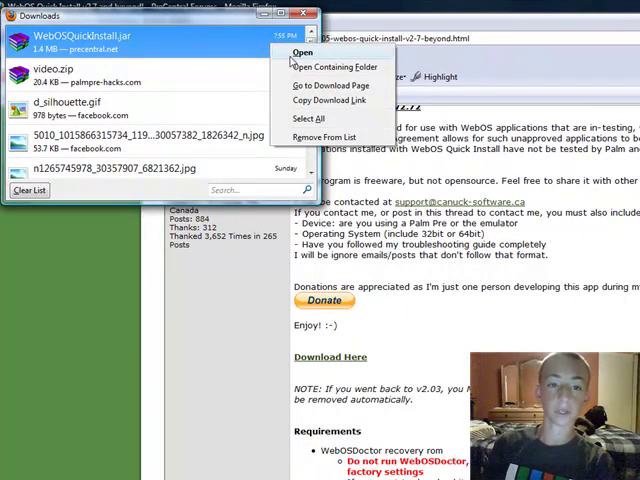
pyautogui.click(302, 52)
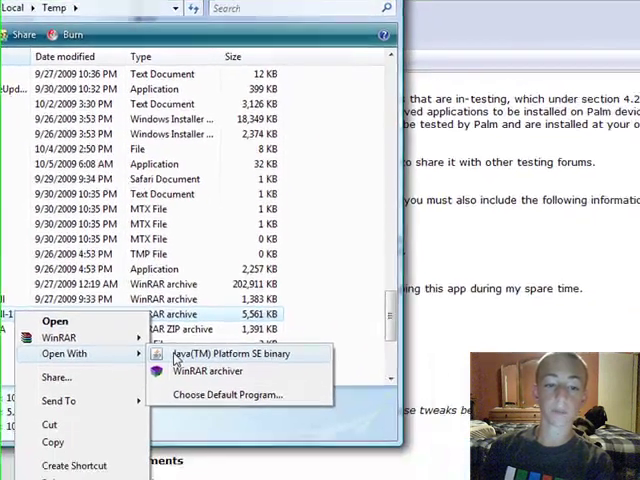
pyautogui.click(229, 353)
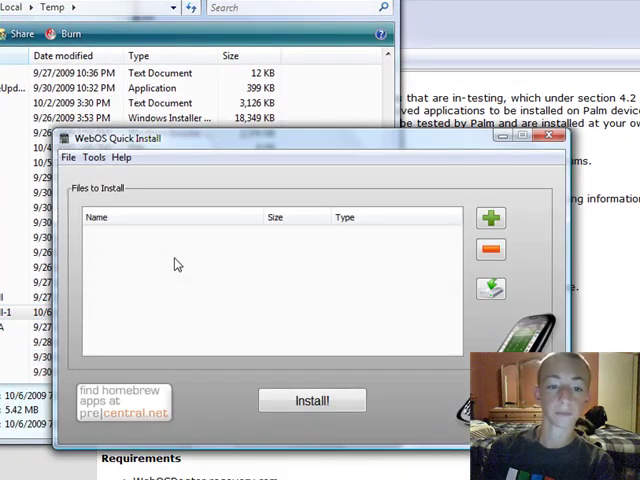
pyautogui.moveTo(135, 190)
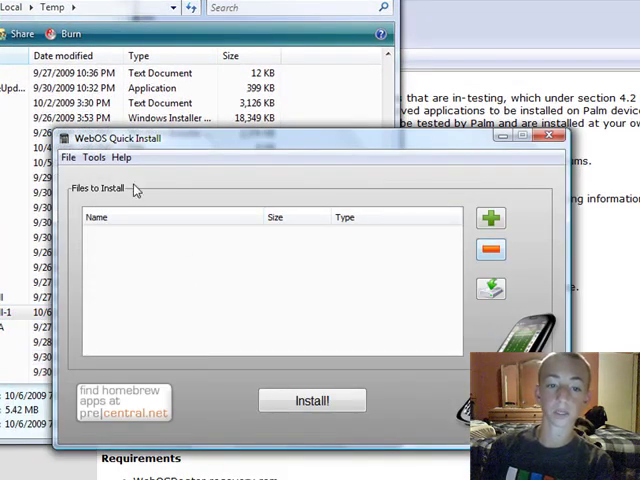
# Step: Choose Tweaks from the Tools menu
pyautogui.click(121, 157)
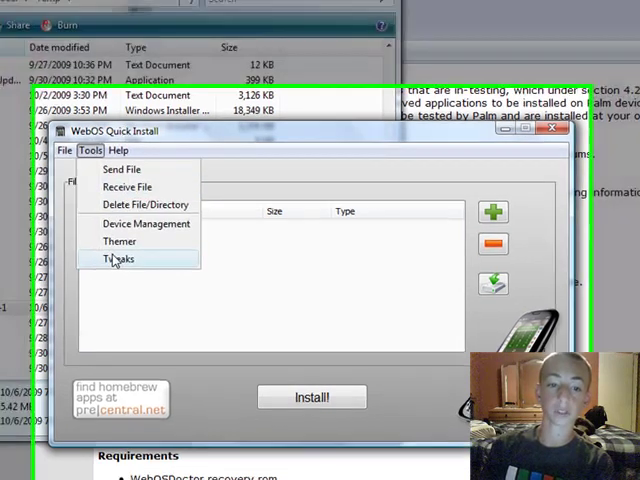
pyautogui.click(117, 259)
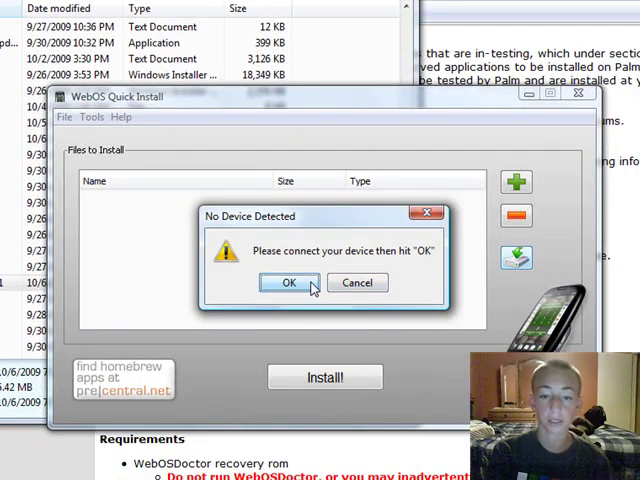
# Step: Dismiss both no-device messages, then browse and close the Ipkg Repository Viewer
pyautogui.click(288, 283)
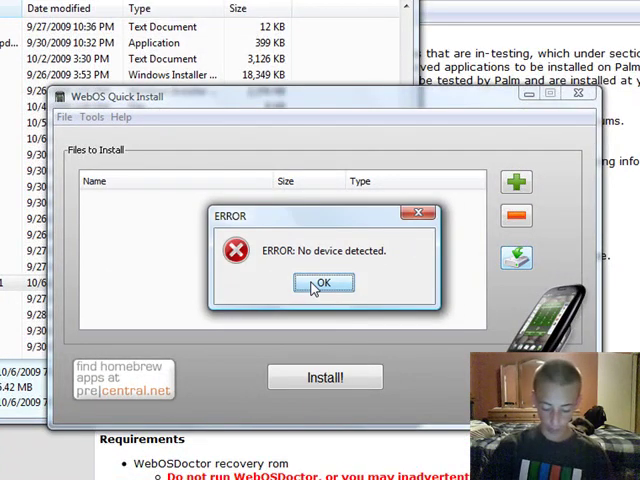
pyautogui.click(322, 283)
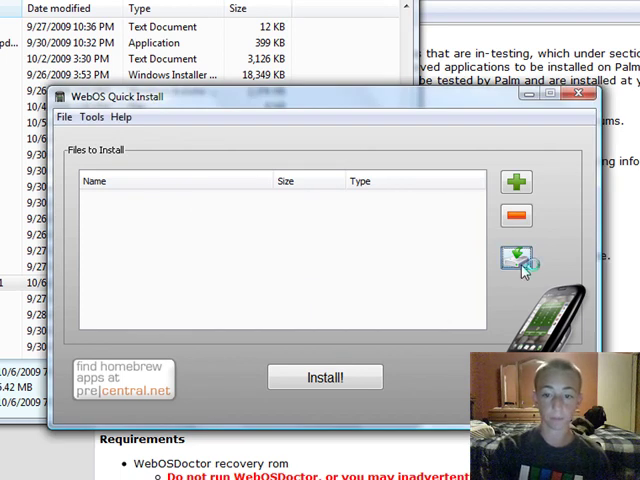
pyautogui.click(516, 258)
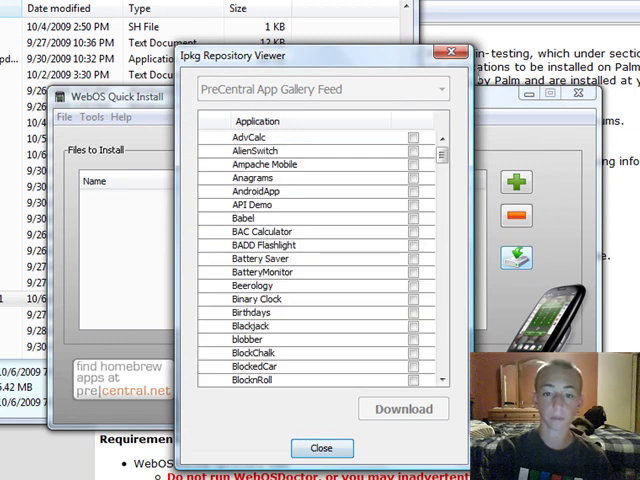
pyautogui.click(322, 448)
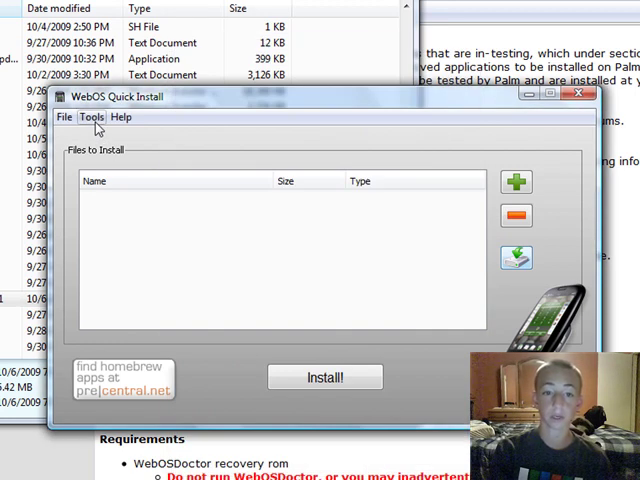
# Step: In Tools > Tweaks, enable add/delete launcher pages, 4x4 launcher icons and landscape messaging, then close
pyautogui.click(93, 117)
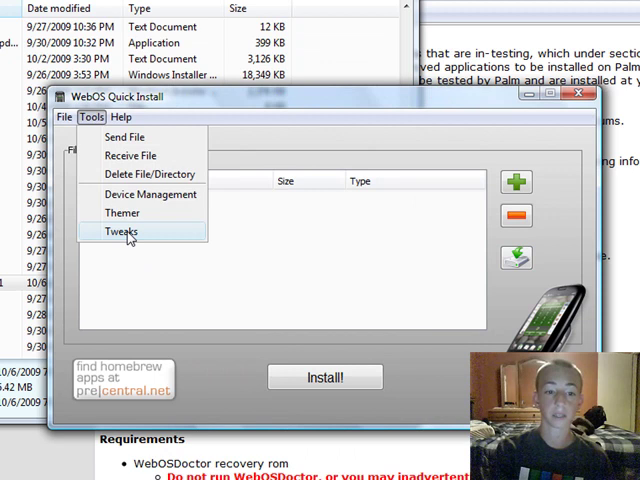
pyautogui.click(120, 231)
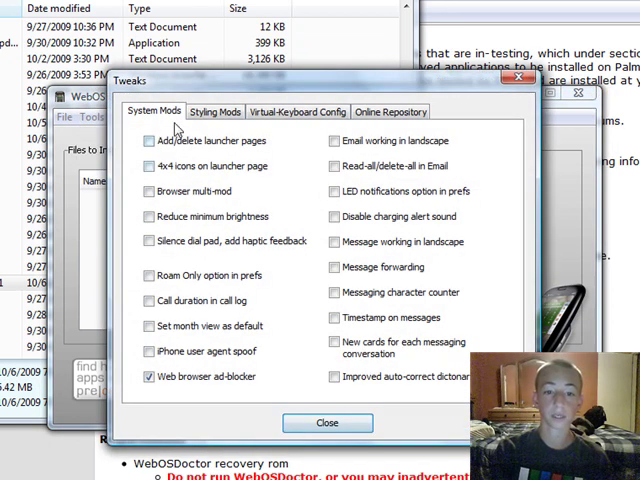
pyautogui.click(326, 422)
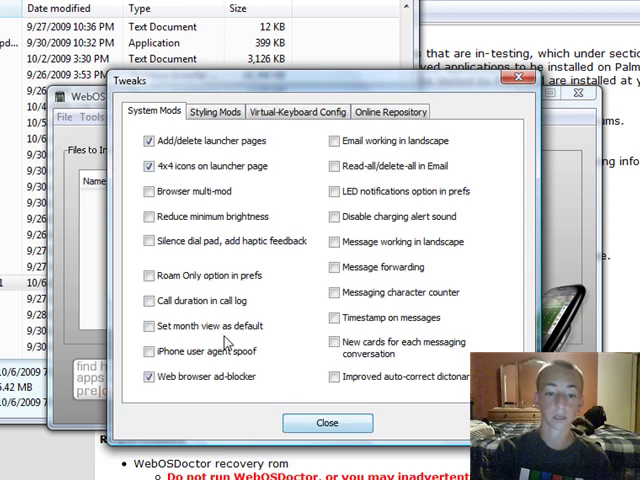
pyautogui.click(334, 241)
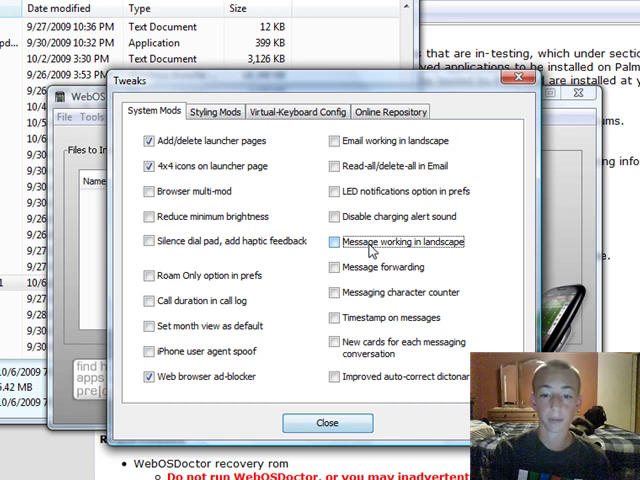
pyautogui.click(336, 241)
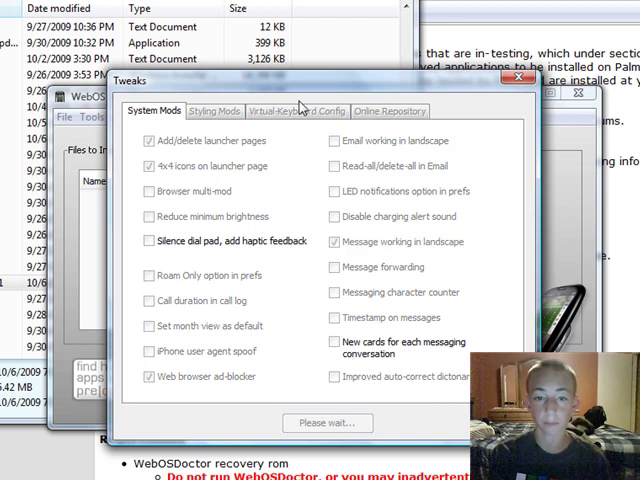
pyautogui.click(300, 111)
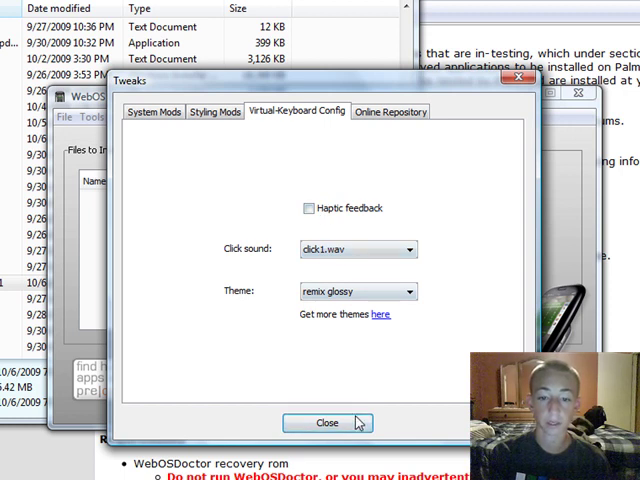
pyautogui.click(326, 422)
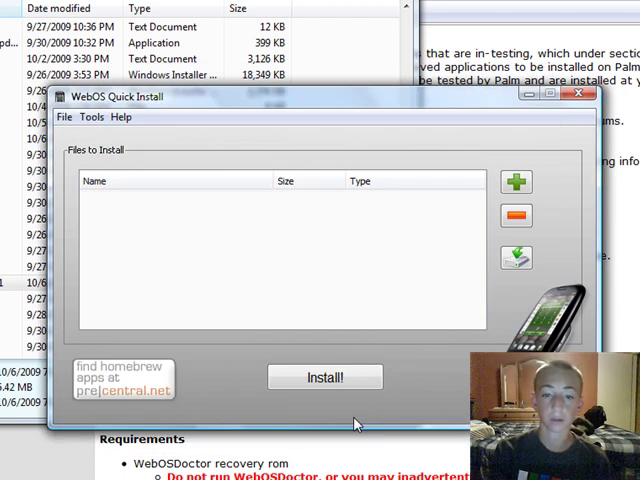